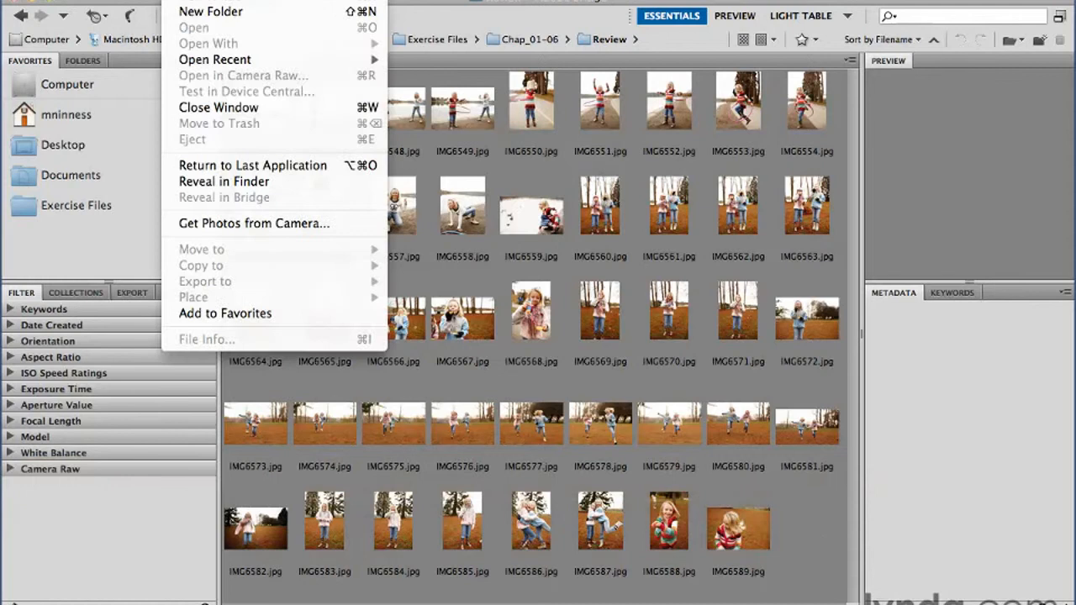
pyautogui.moveTo(647, 444)
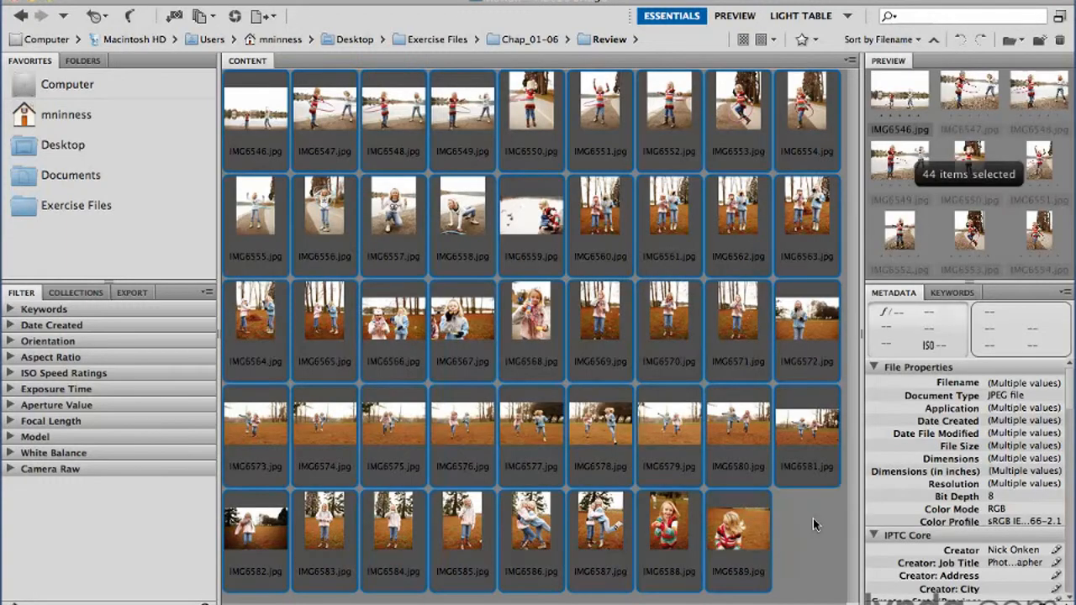
pyautogui.moveTo(431, 218)
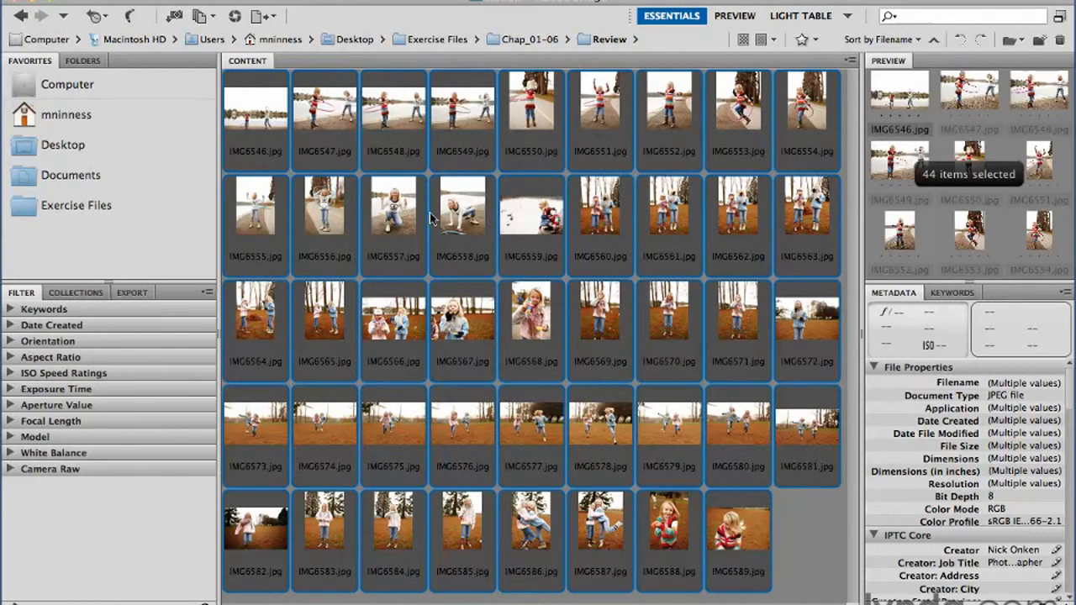
pyautogui.moveTo(431, 218)
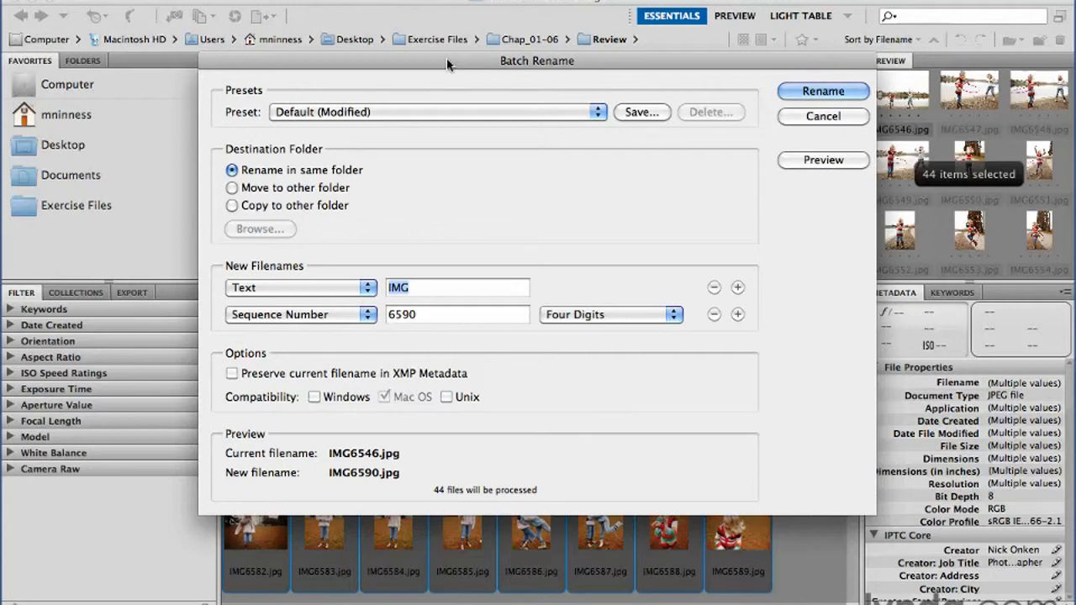
pyautogui.moveTo(266, 162)
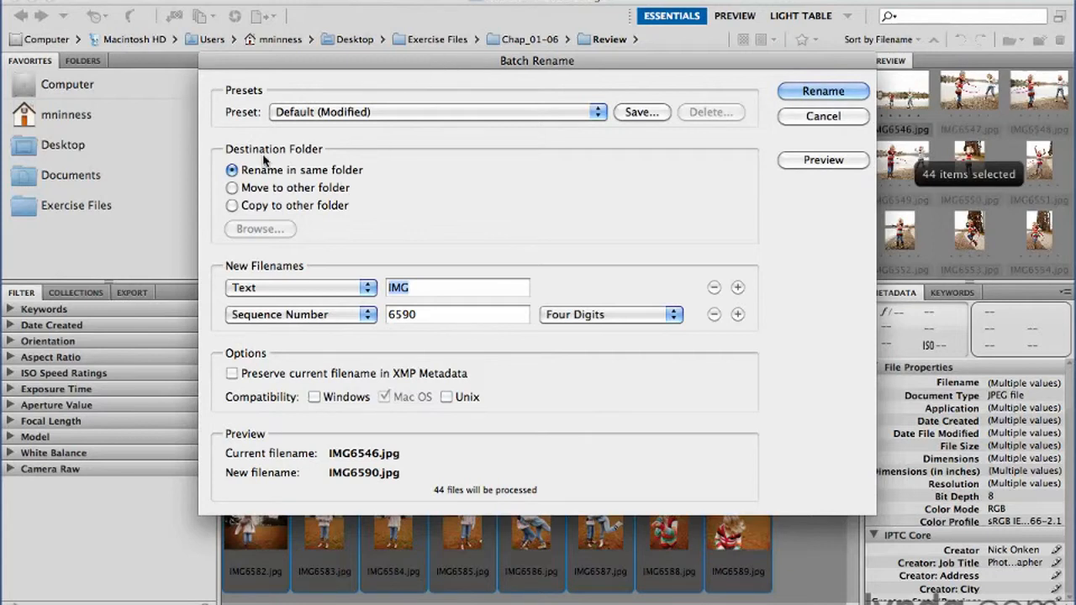
pyautogui.moveTo(367, 182)
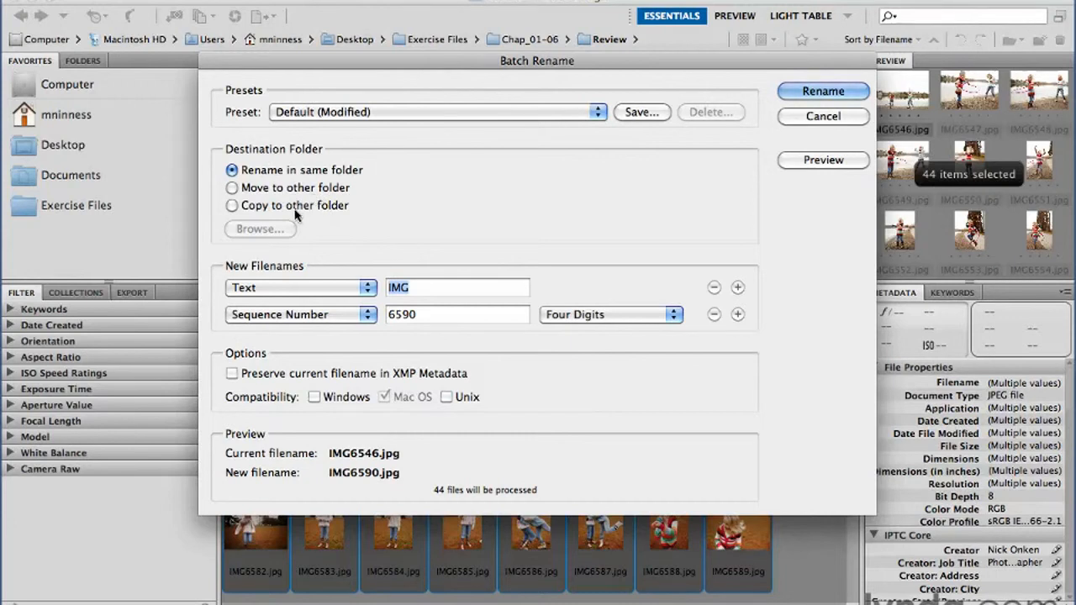
pyautogui.moveTo(326, 232)
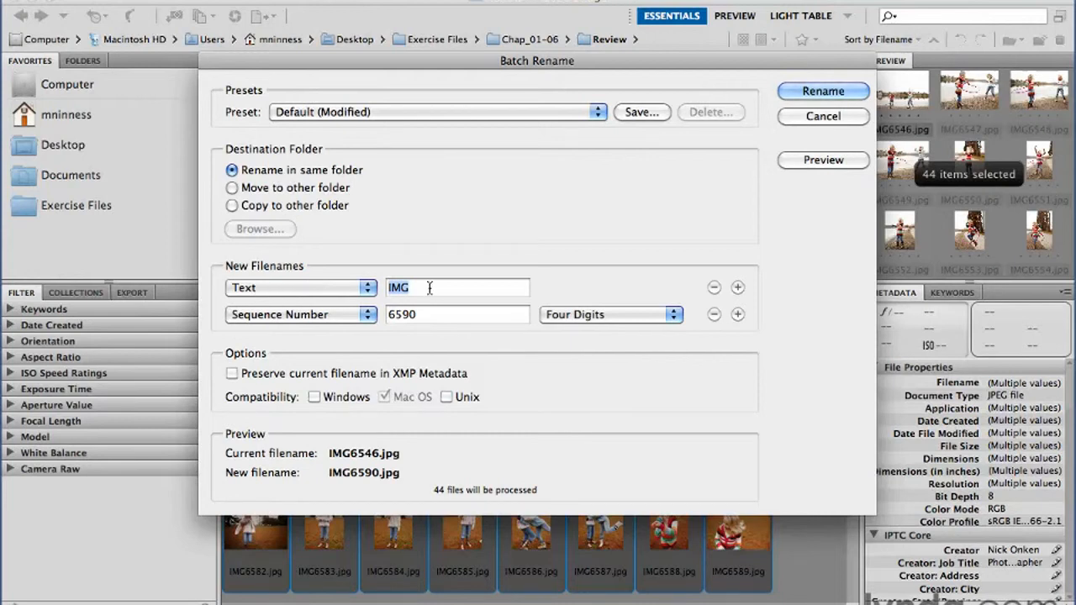
# Step: Set the Text prefix to 'Sisters_' so the preview reads Sisters_6590.jpg, then review name-part options
pyautogui.write('Sis')
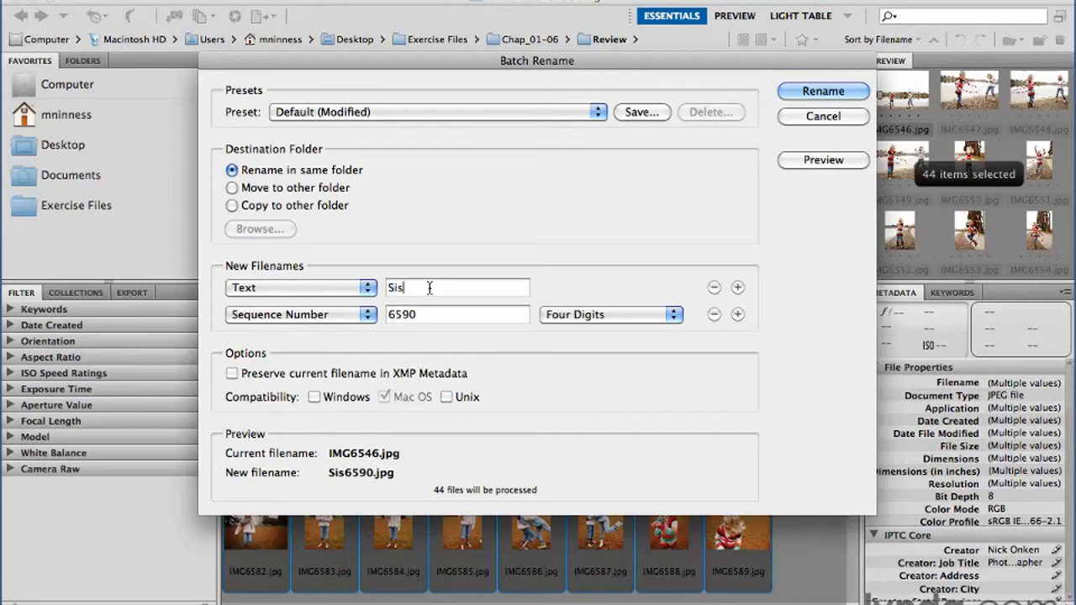
pyautogui.write('ters')
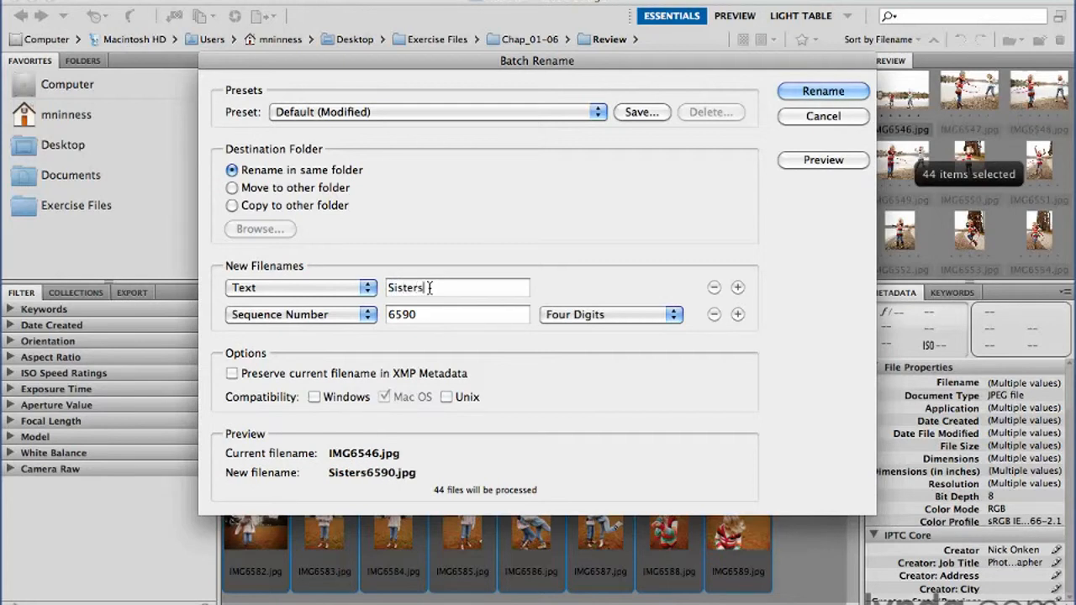
pyautogui.write('_')
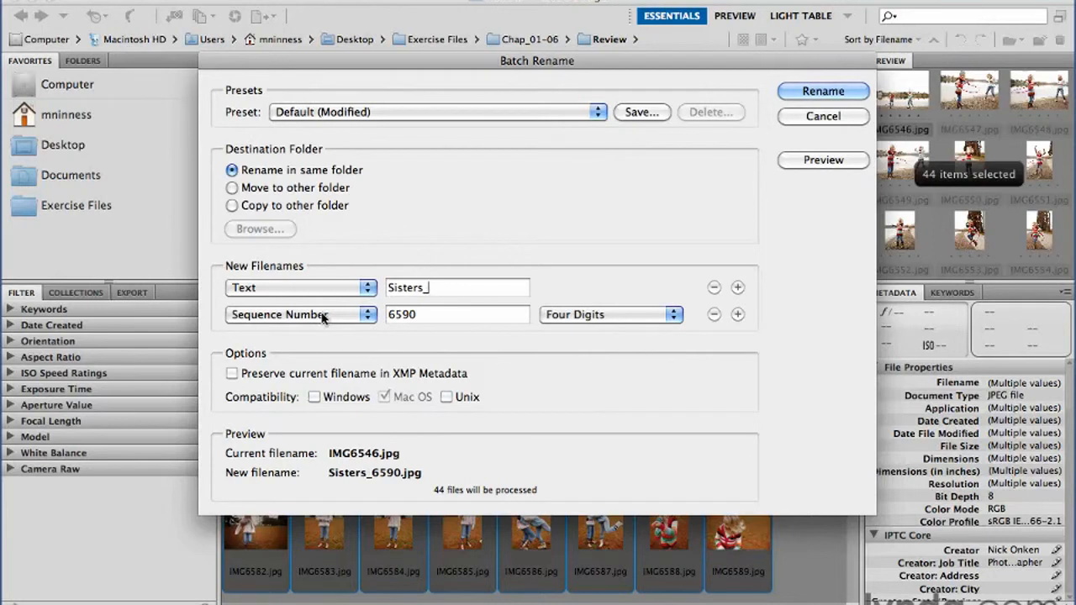
pyautogui.click(299, 314)
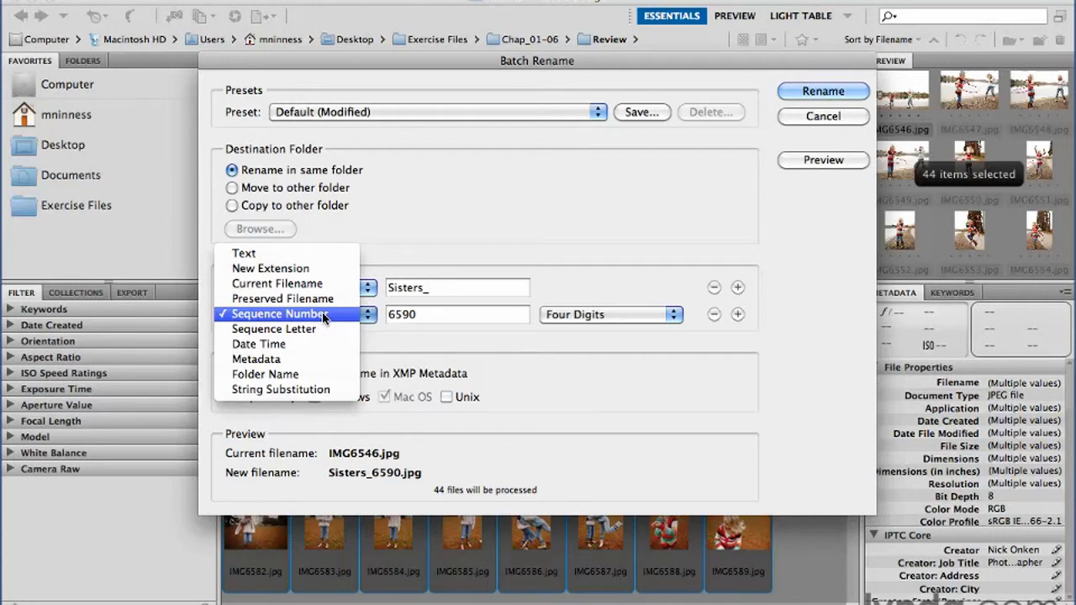
pyautogui.moveTo(255, 360)
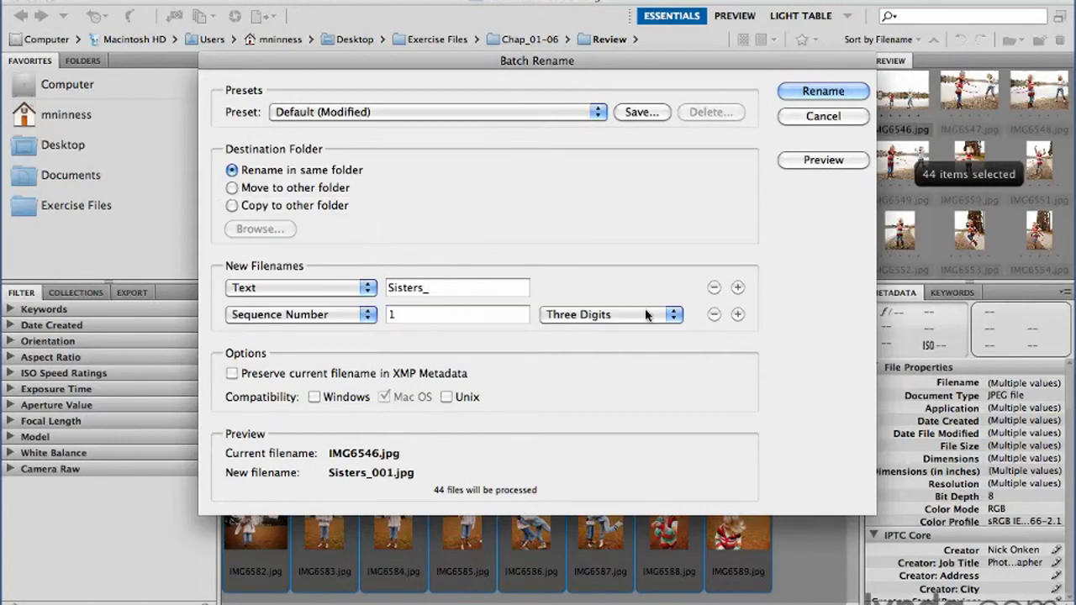
# Step: Use a two-digit sequence number starting at 1, giving Sisters_01.jpg as the first name
pyautogui.click(609, 315)
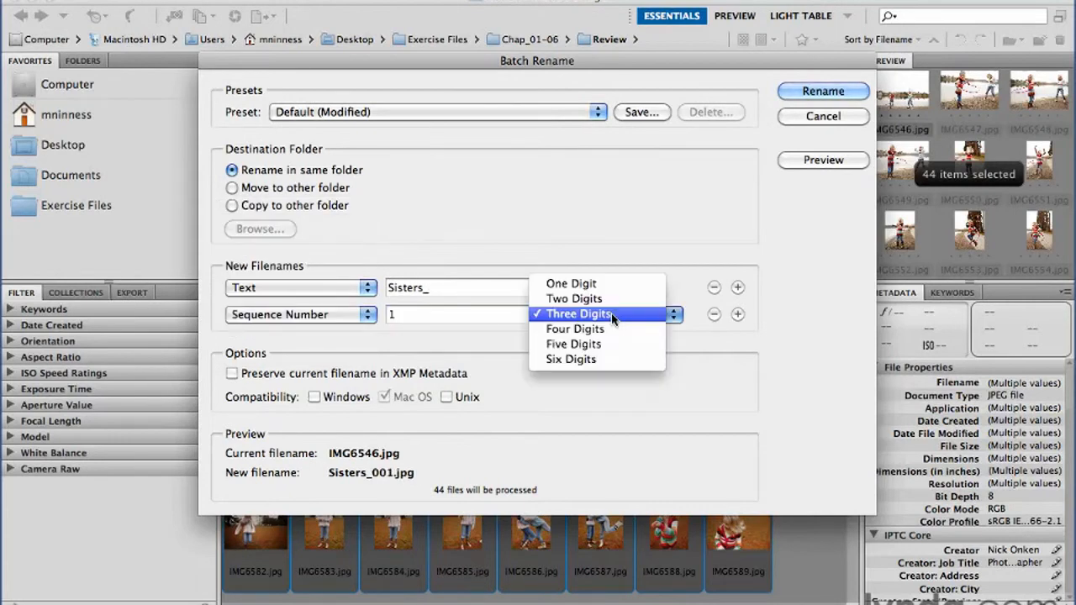
pyautogui.moveTo(576, 299)
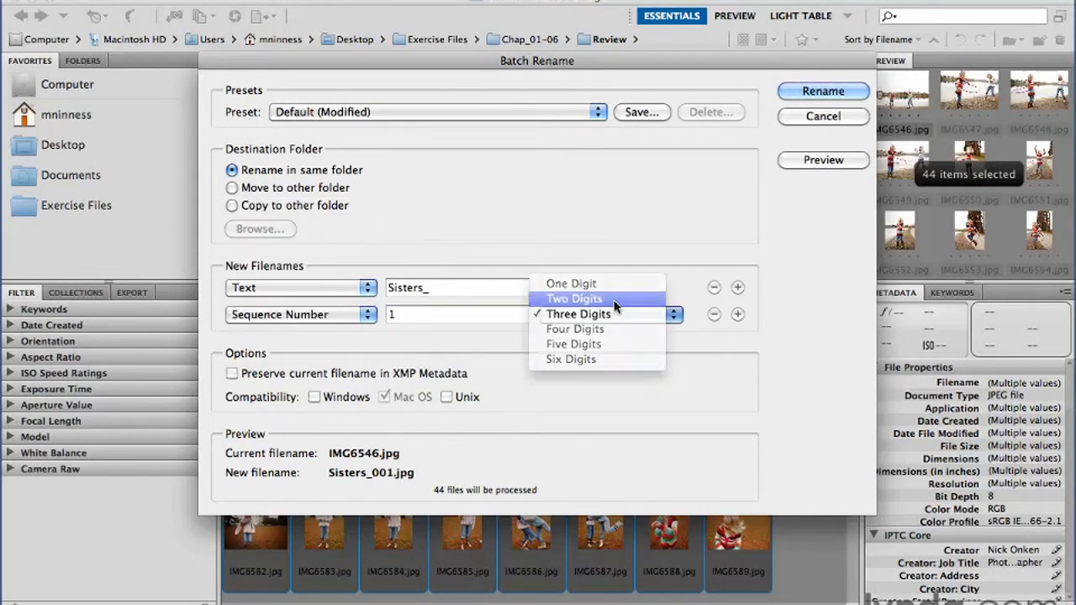
pyautogui.click(575, 300)
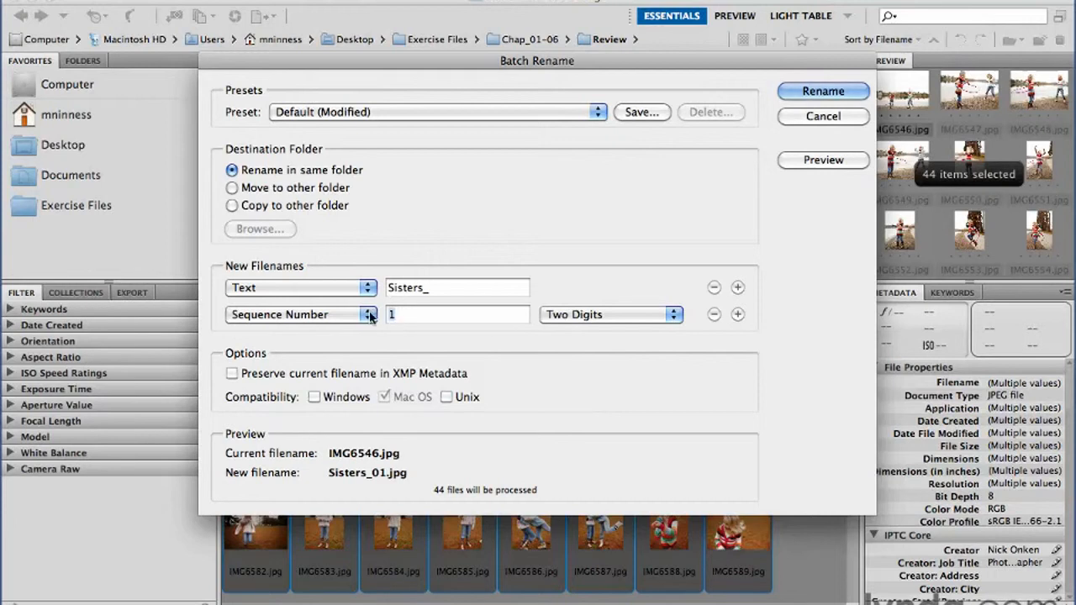
pyautogui.write('56')
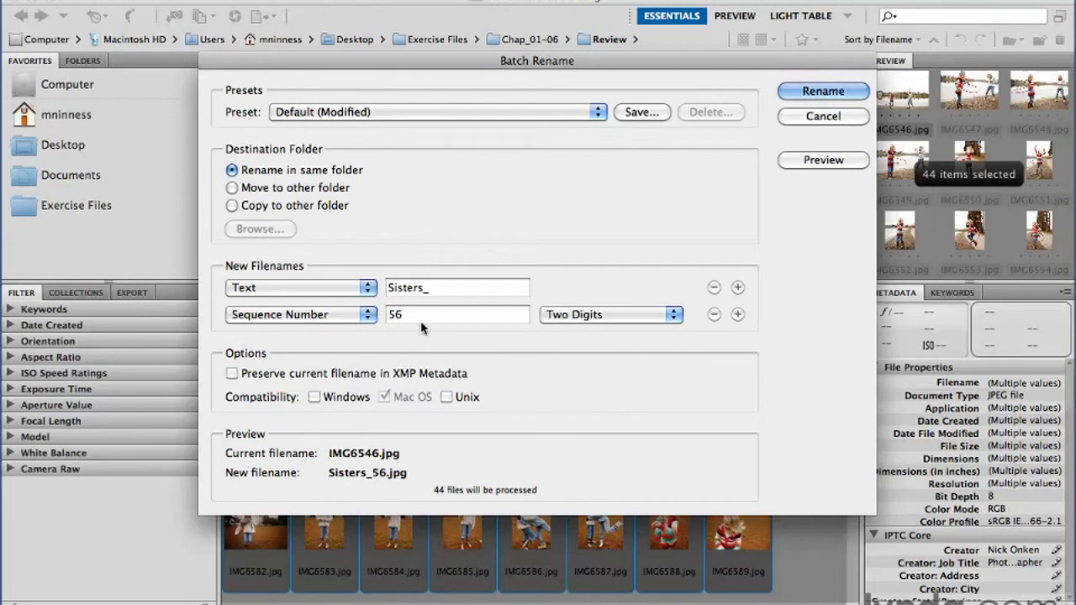
pyautogui.write('1')
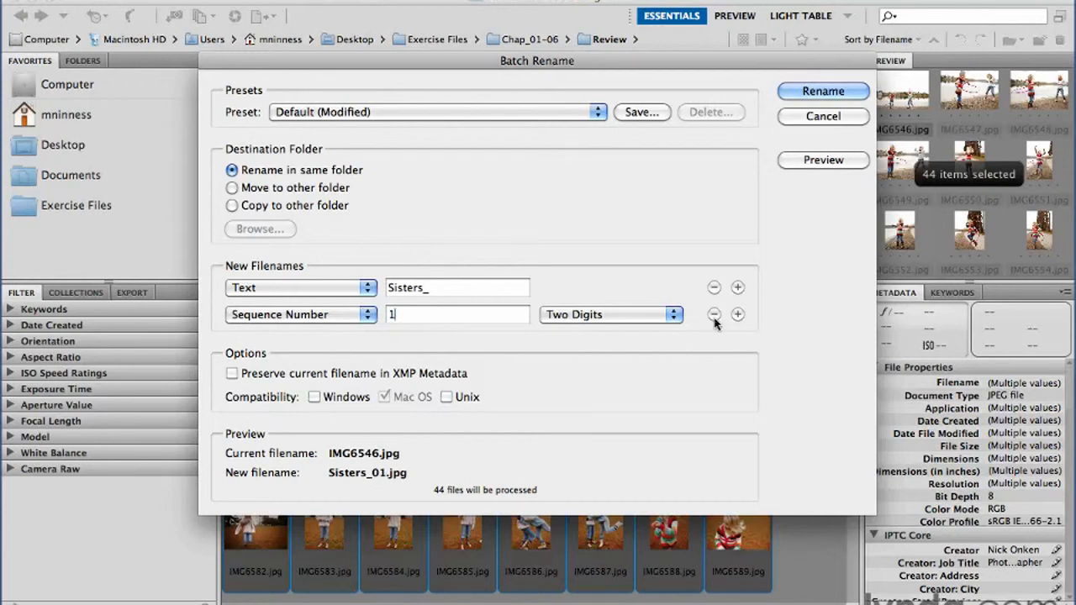
pyautogui.moveTo(713, 314)
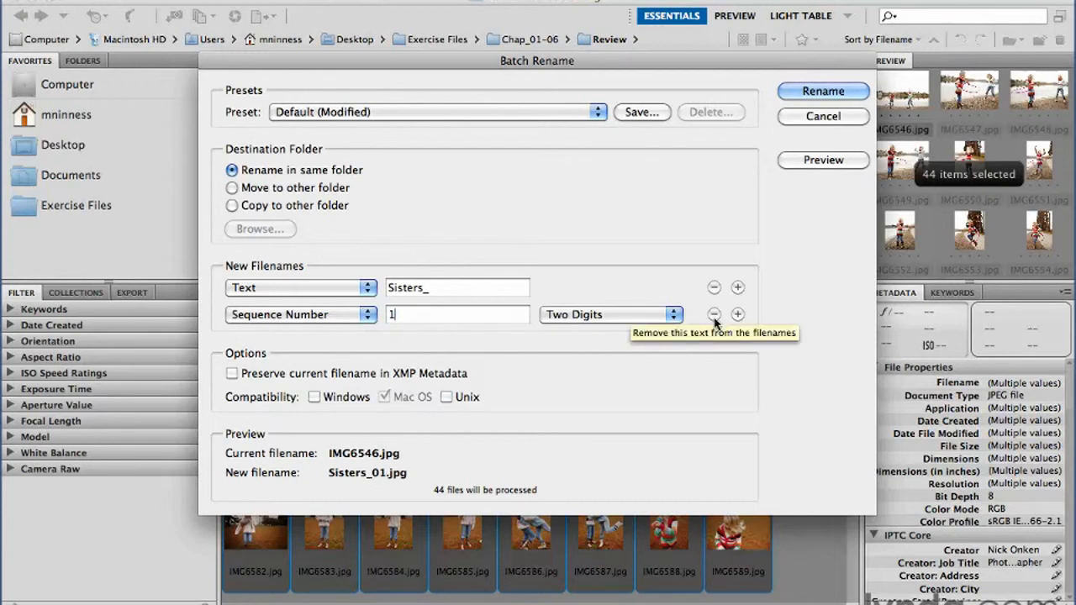
pyautogui.moveTo(736, 314)
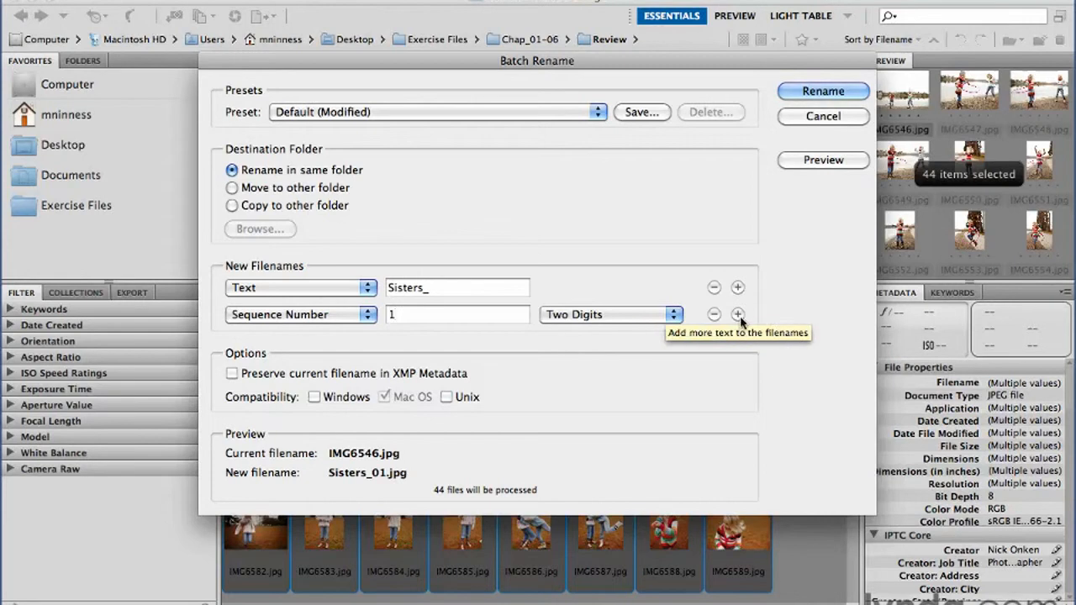
# Step: Discard an accidentally added text row and run the Sisters_ rename on all 44 photos
pyautogui.click(737, 315)
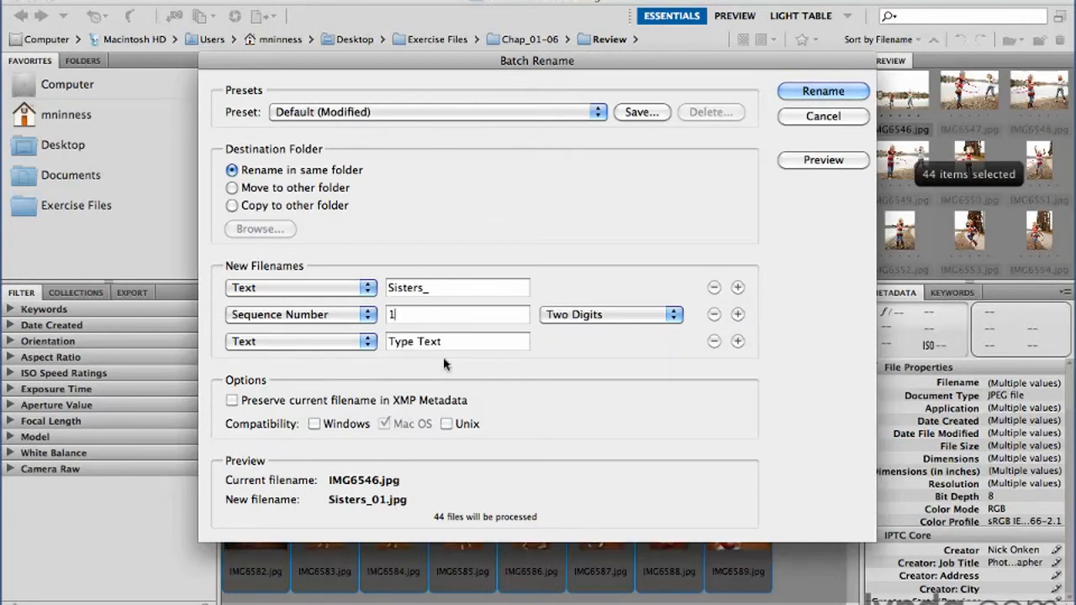
pyautogui.click(713, 341)
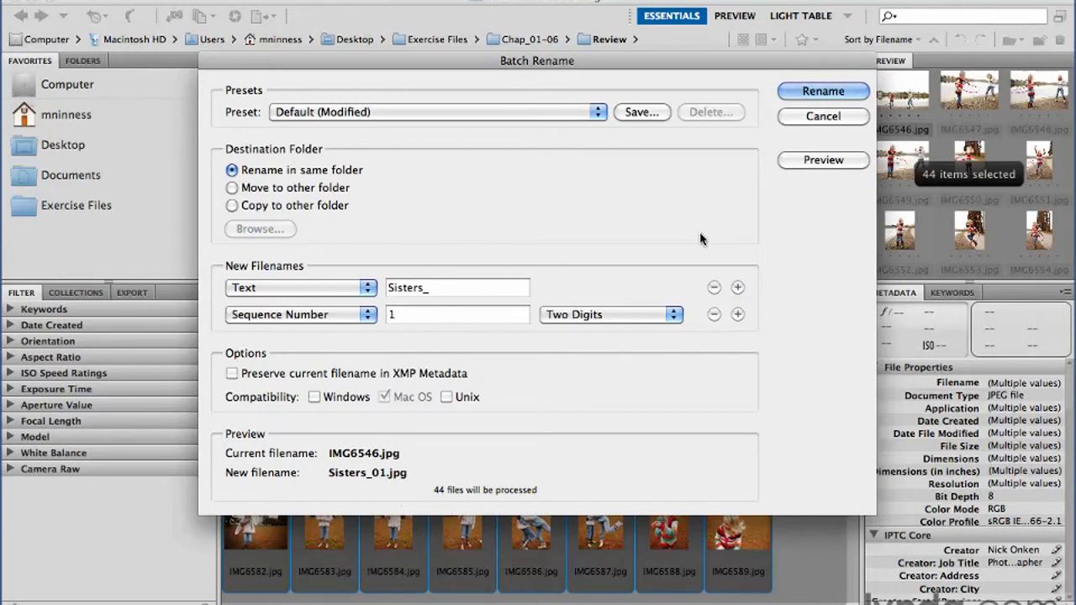
pyautogui.moveTo(649, 125)
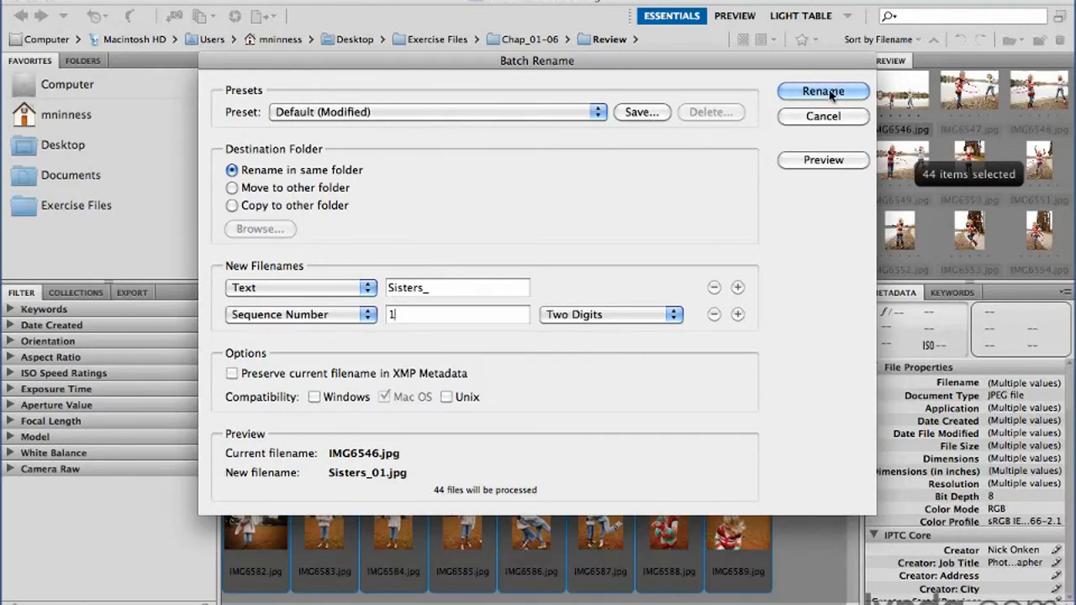
pyautogui.click(824, 91)
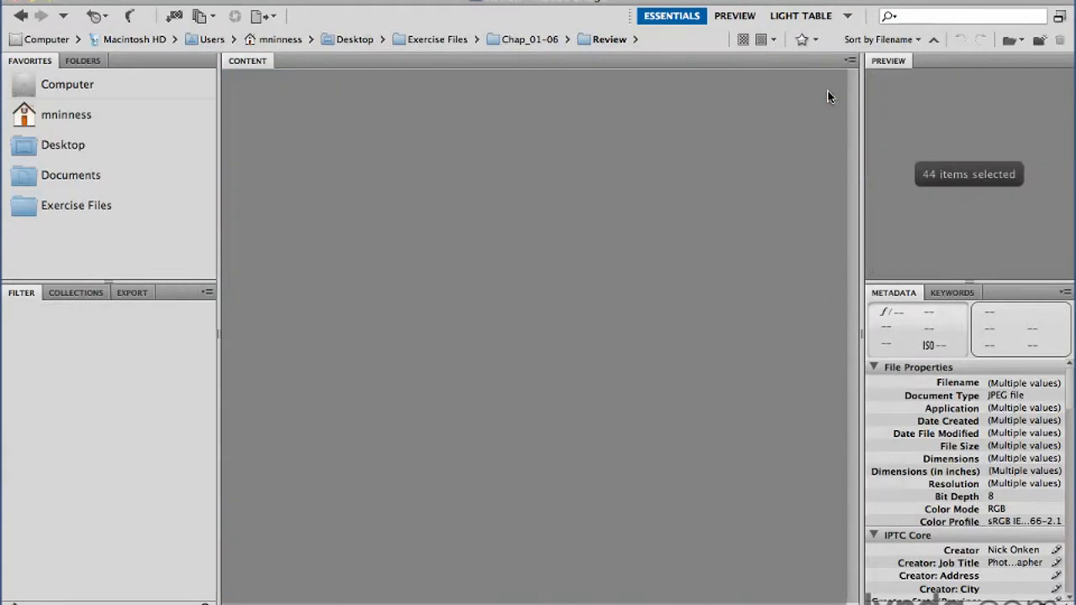